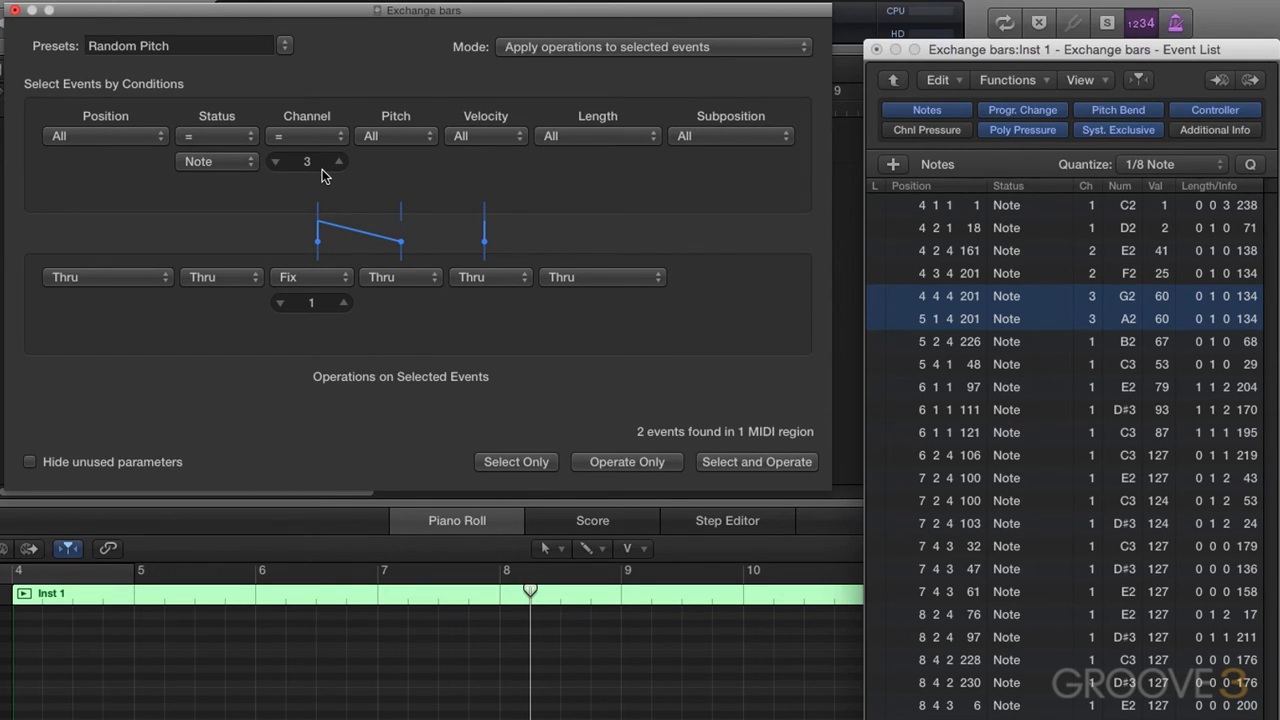
pyautogui.moveTo(1084, 312)
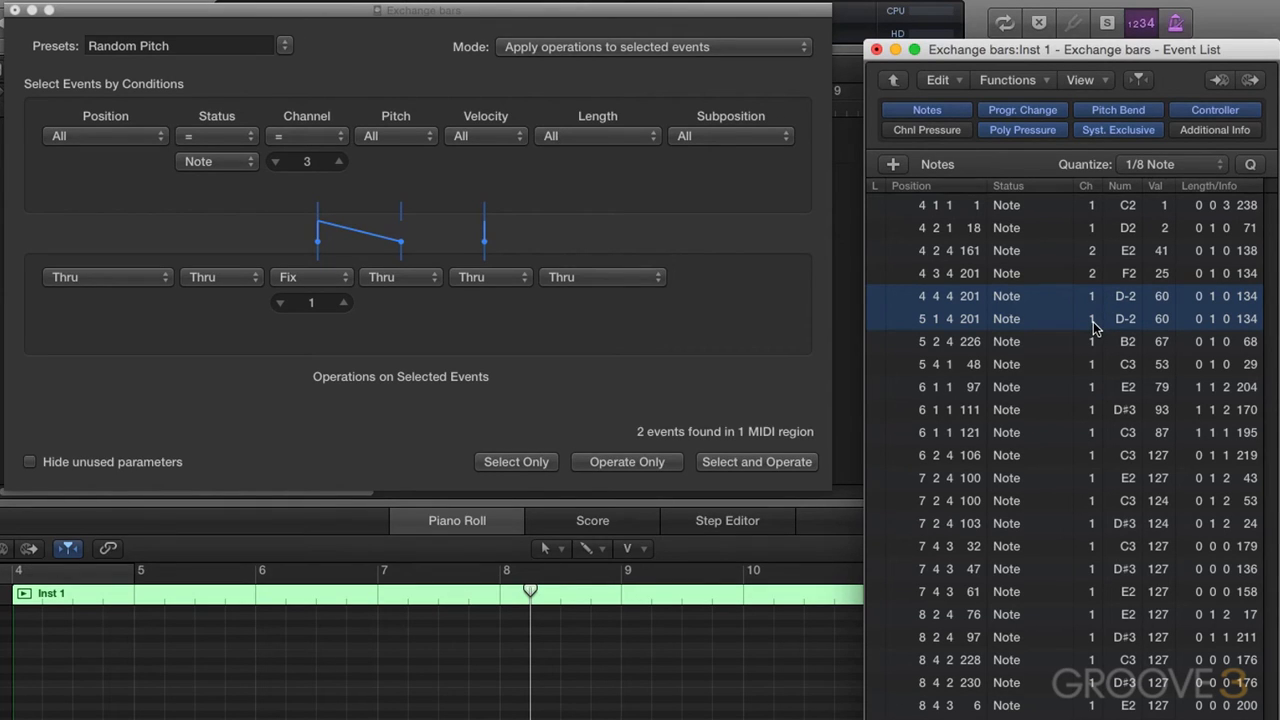
pyautogui.click(400, 276)
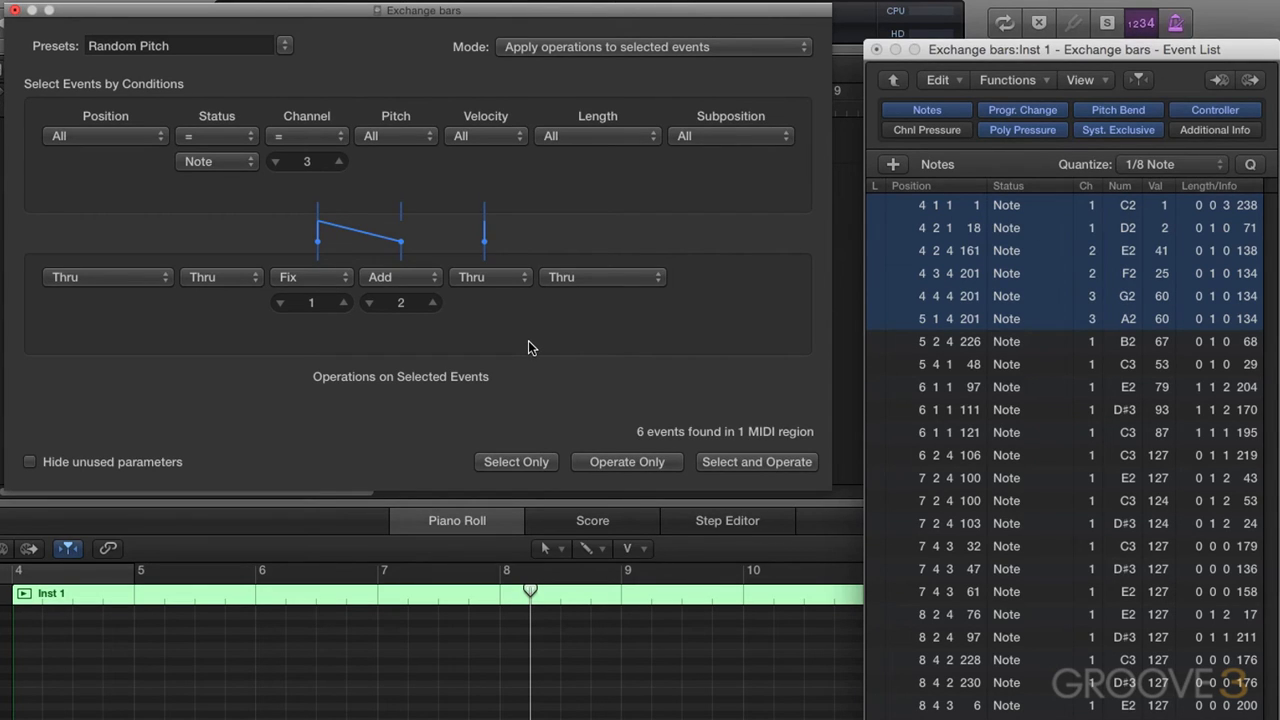